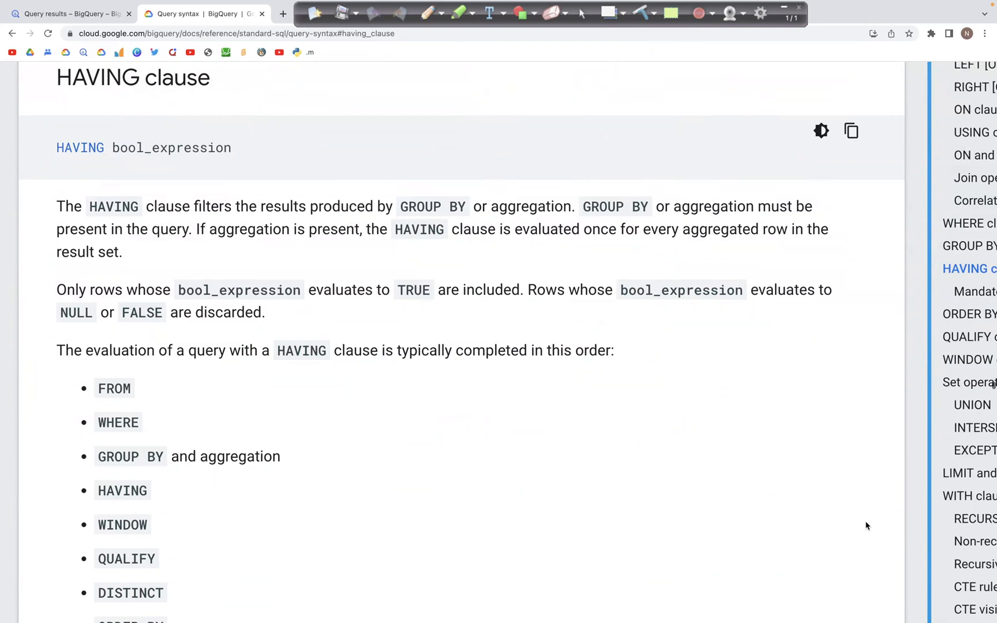
mouse_move(194, 206)
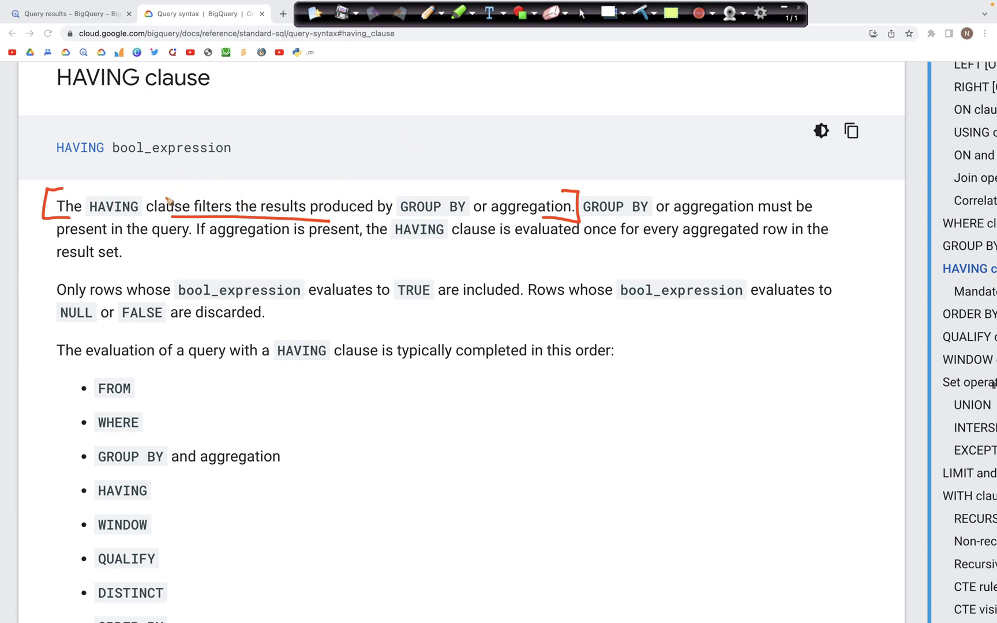
mouse_move(133, 207)
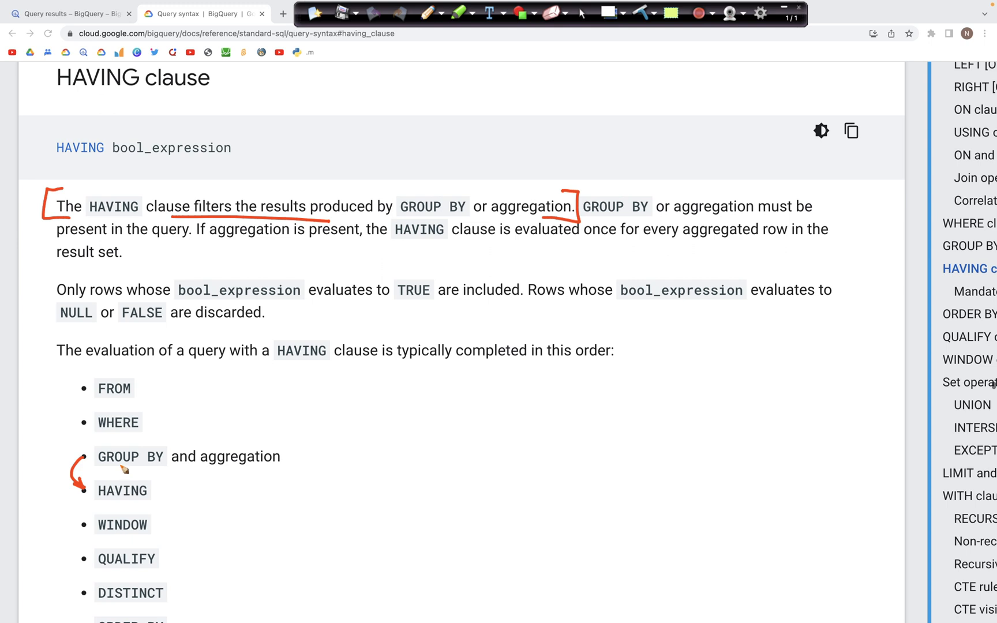
mouse_move(133, 423)
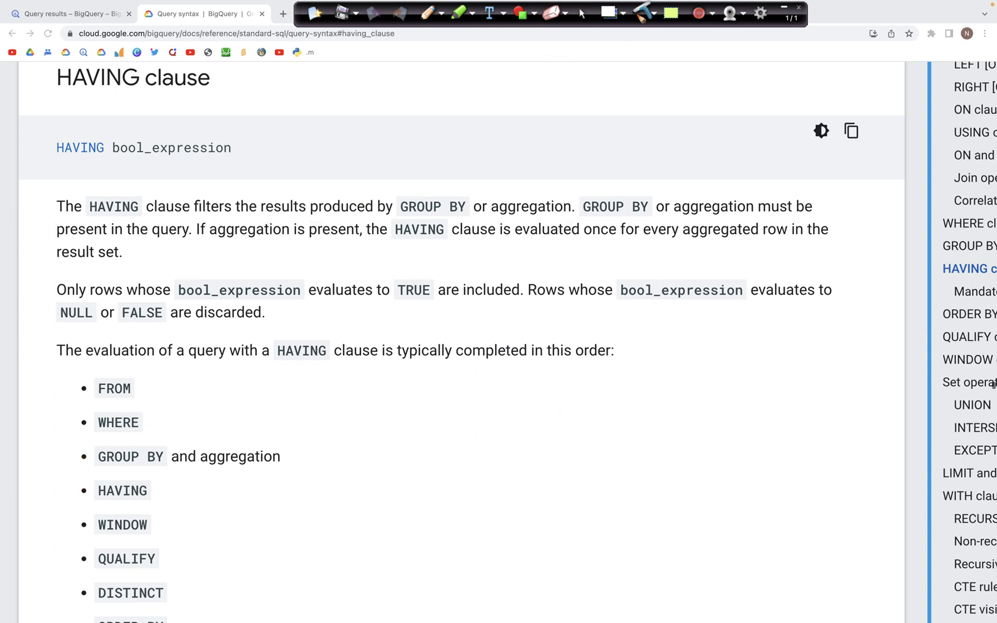
Step: Return to the BigQuery tab showing the PlayerStats HAVING SUM(PointsScored) > 5 query and its Adams/Buchanan results
click(69, 13)
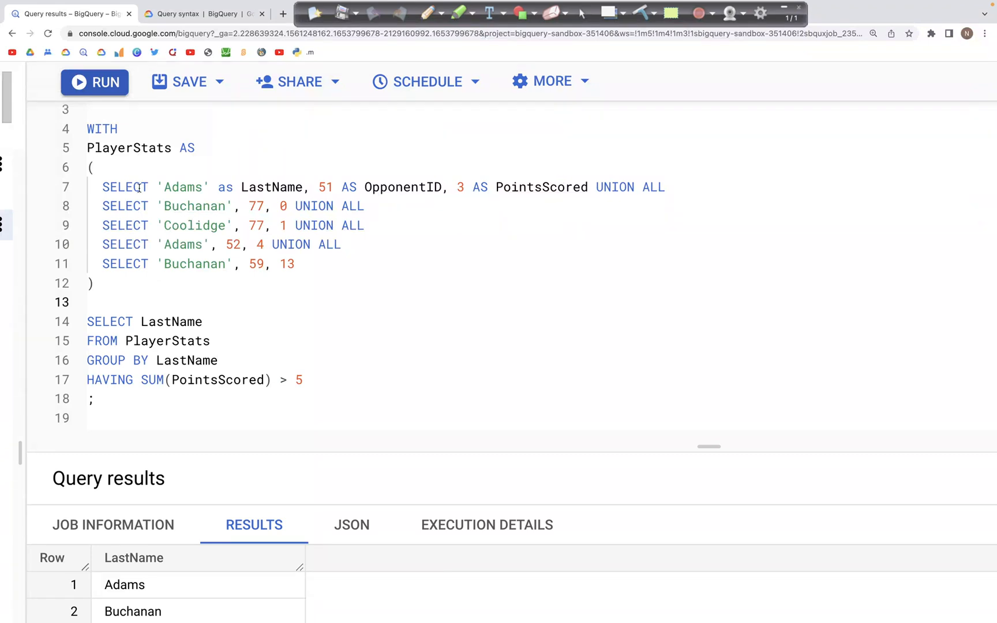
mouse_move(442, 17)
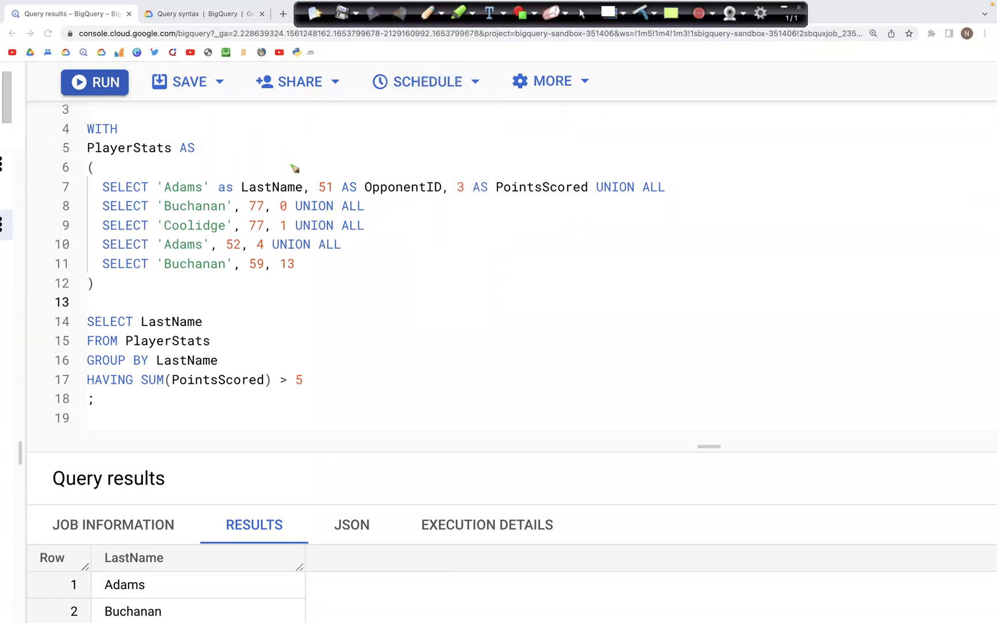
mouse_move(441, 173)
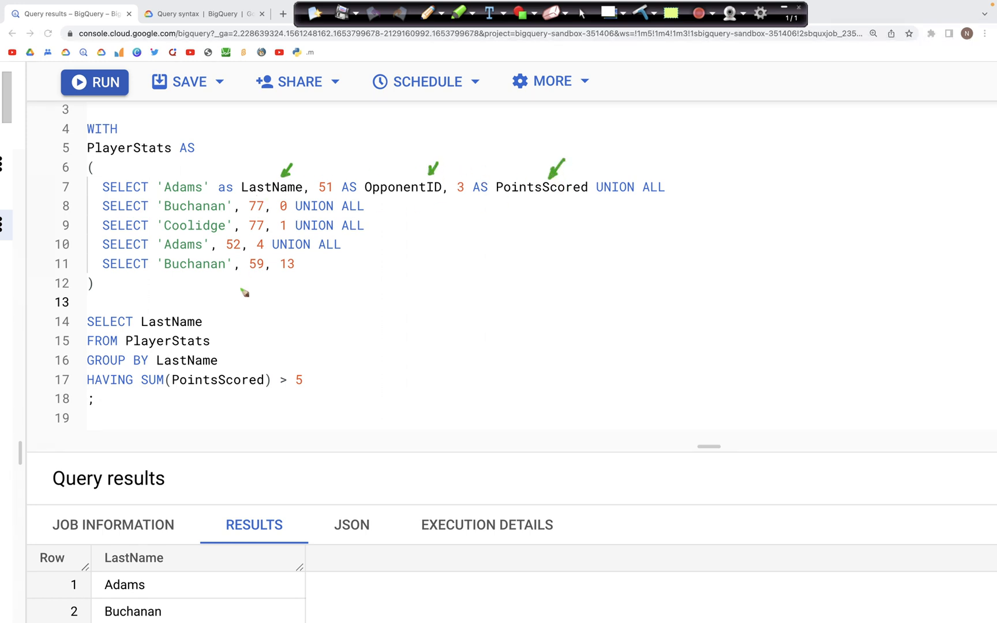
mouse_move(216, 353)
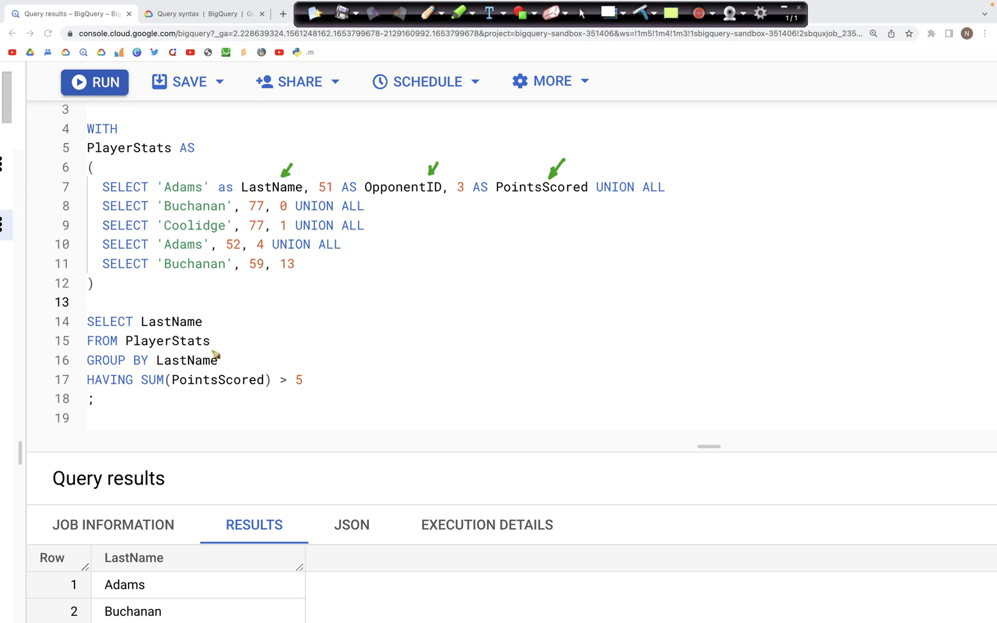
mouse_move(224, 361)
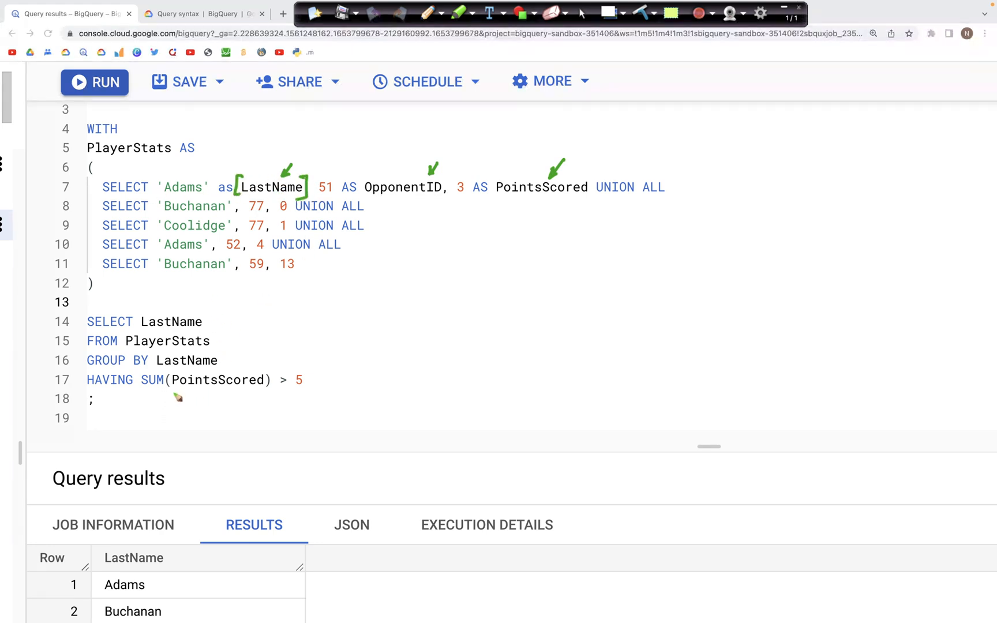
mouse_move(151, 400)
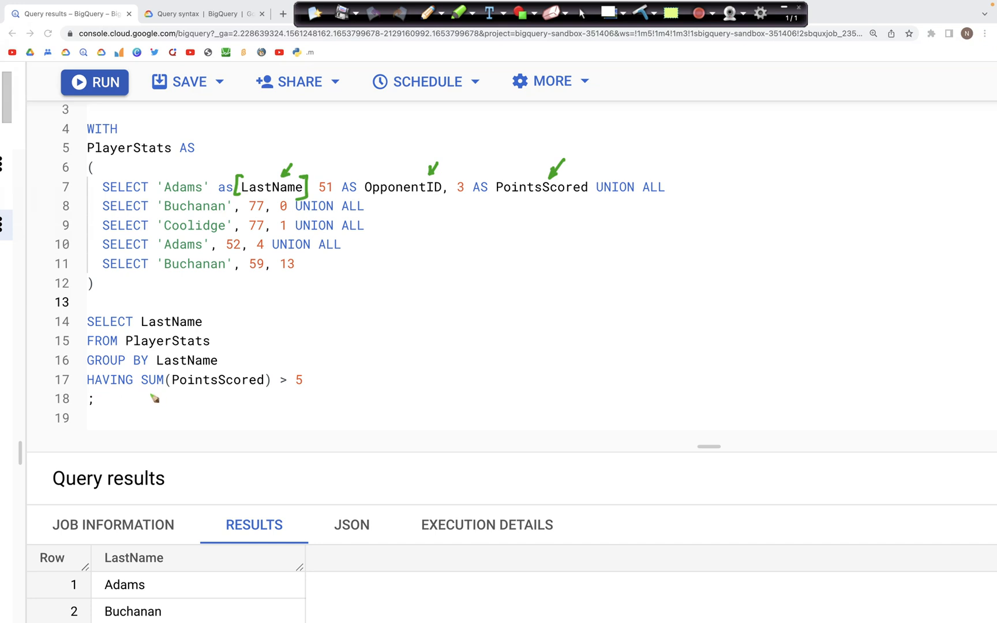
mouse_move(493, 195)
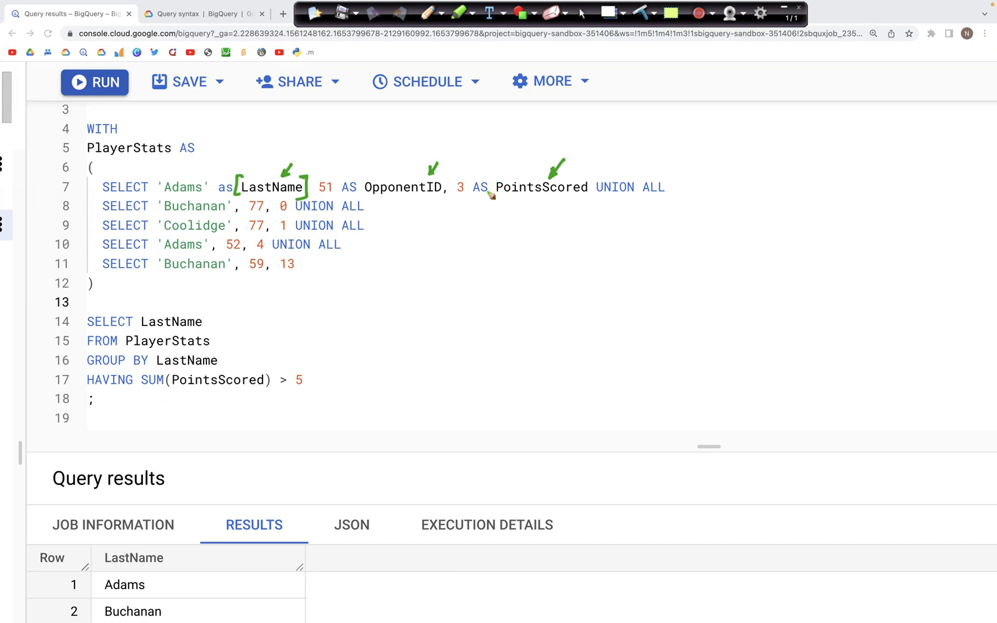
mouse_move(310, 386)
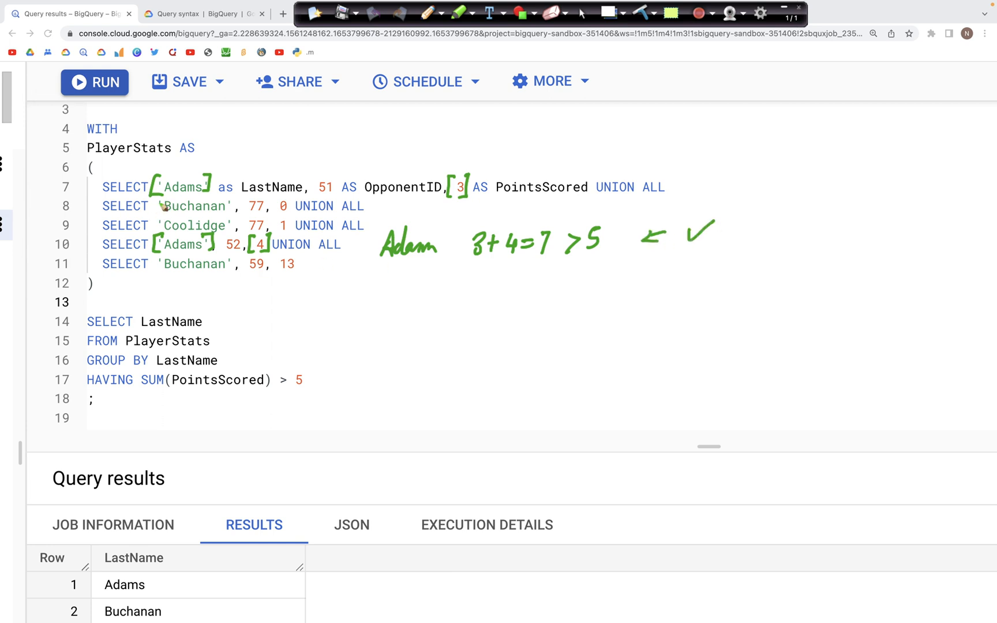
click(458, 13)
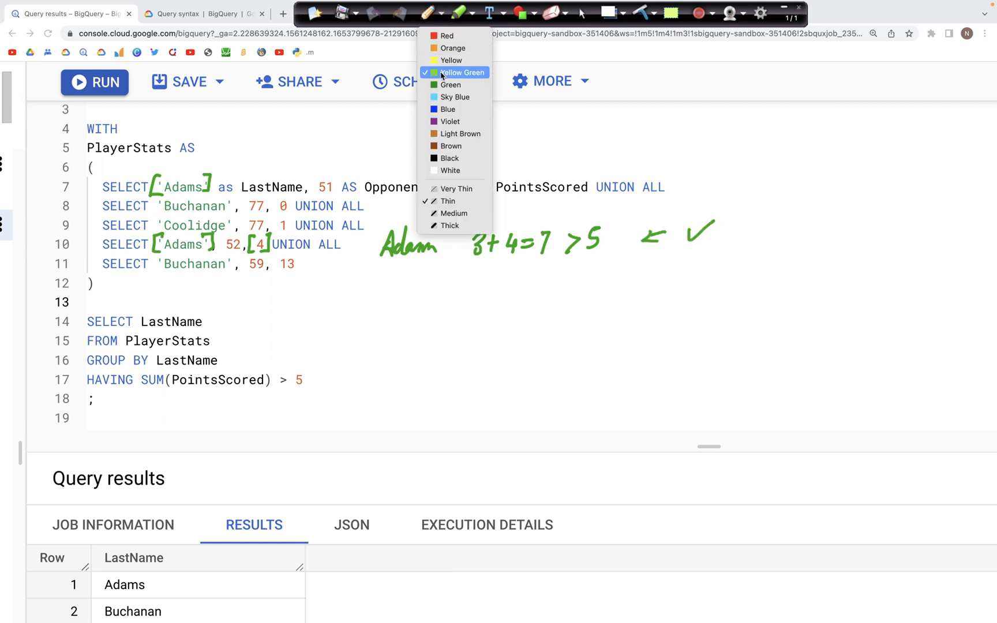
click(460, 72)
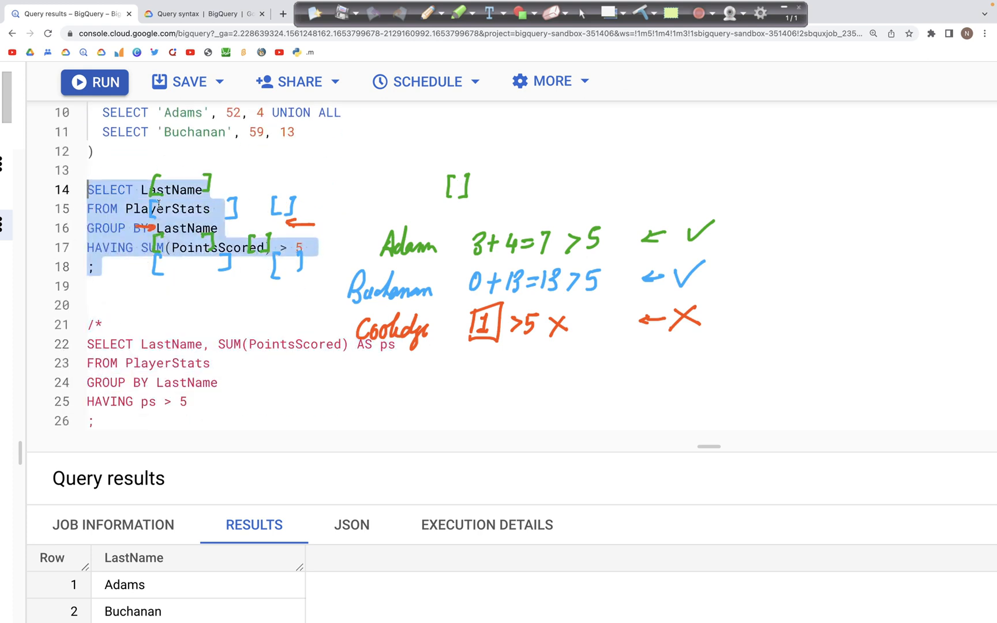
Step: Re-run the PlayerStats HAVING SUM(PointsScored) > 5 query, returning Adams and Buchanan
scroll(up, 3)
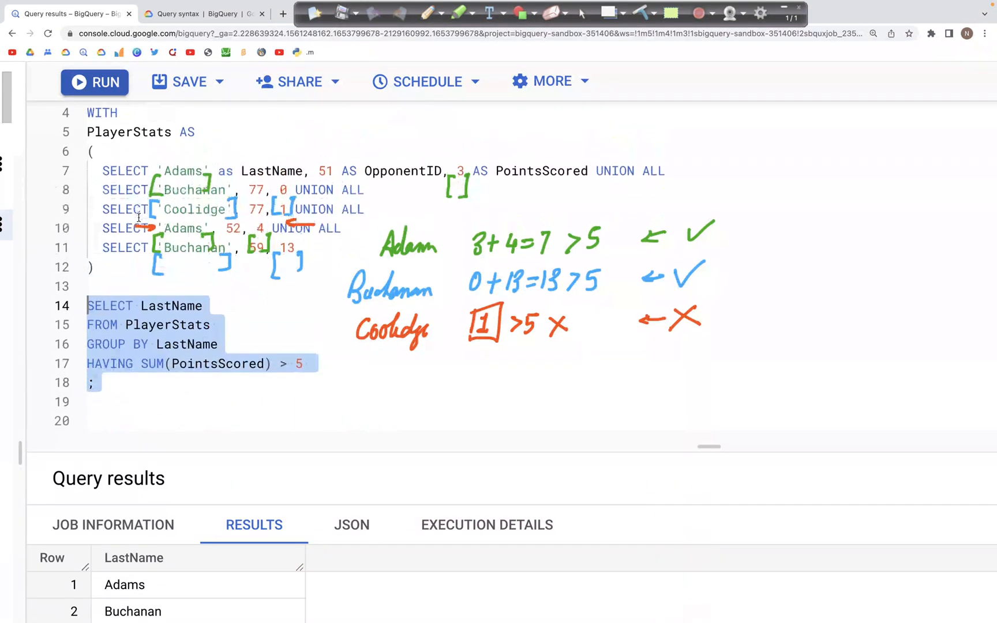
scroll(up, 3)
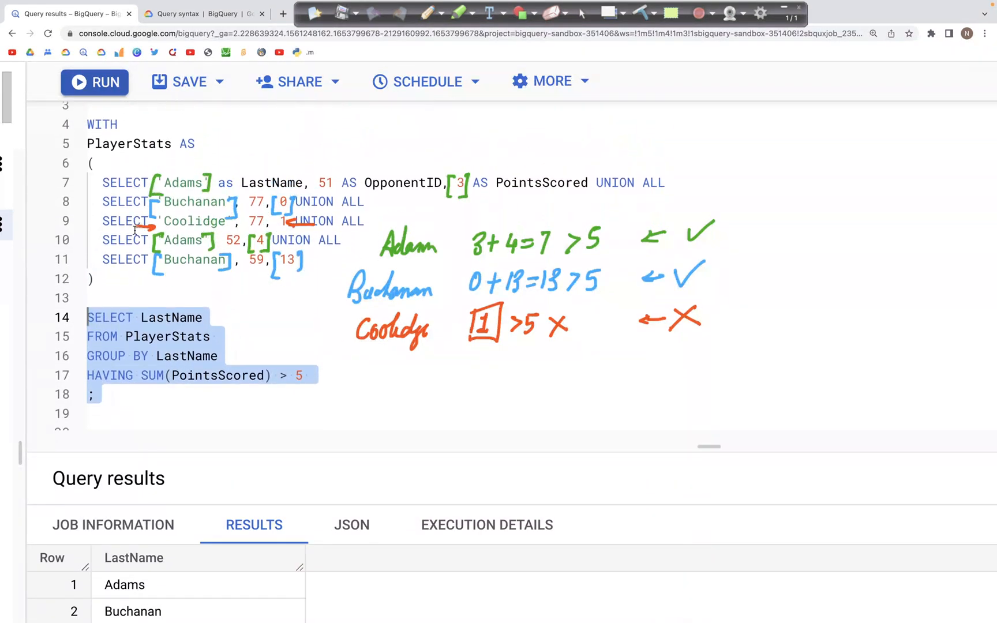
scroll(up, 3)
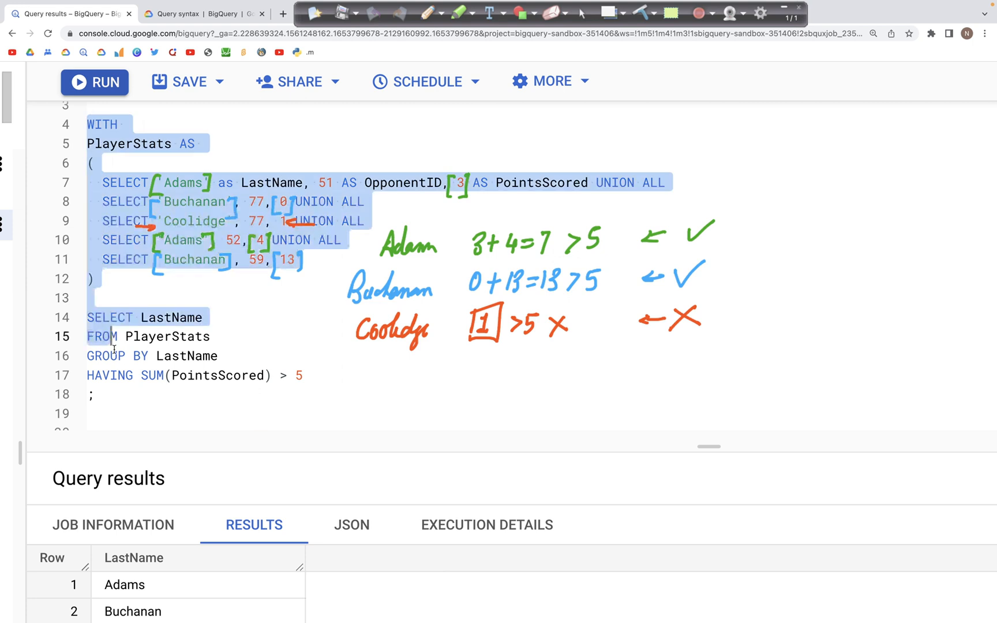
click(94, 81)
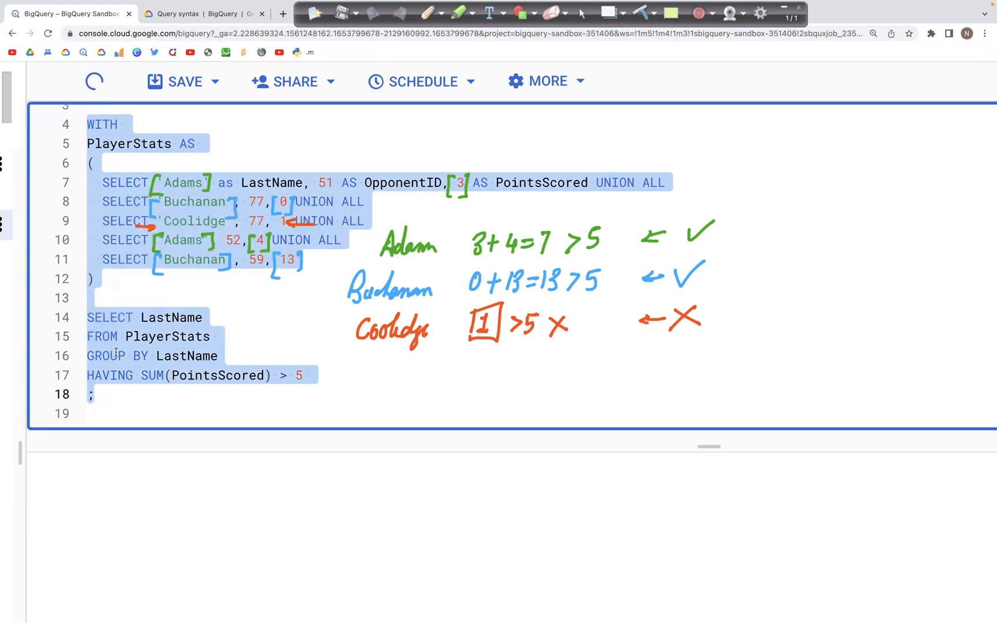
click(94, 82)
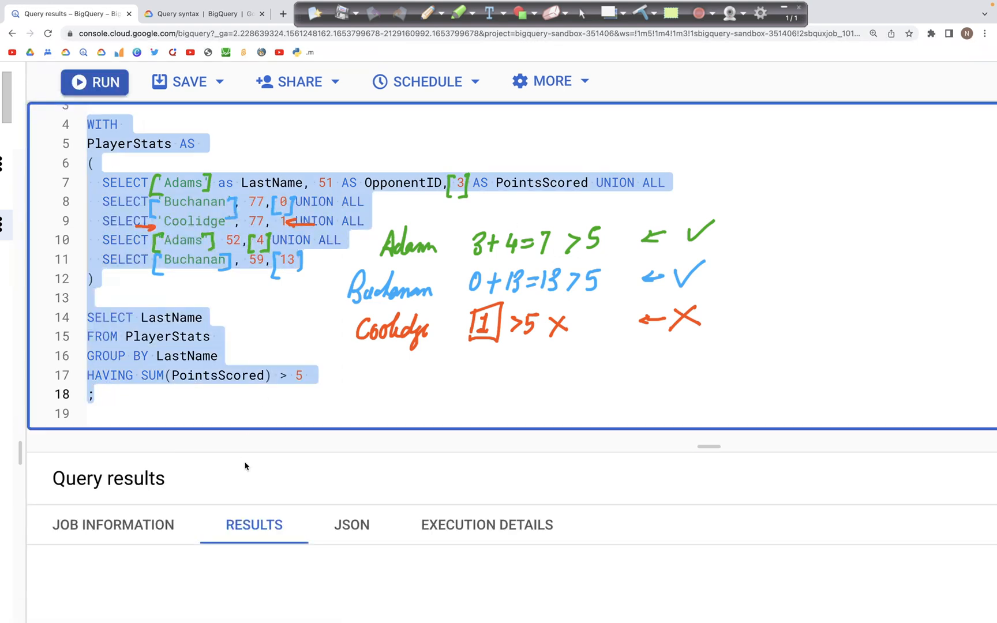
click(94, 81)
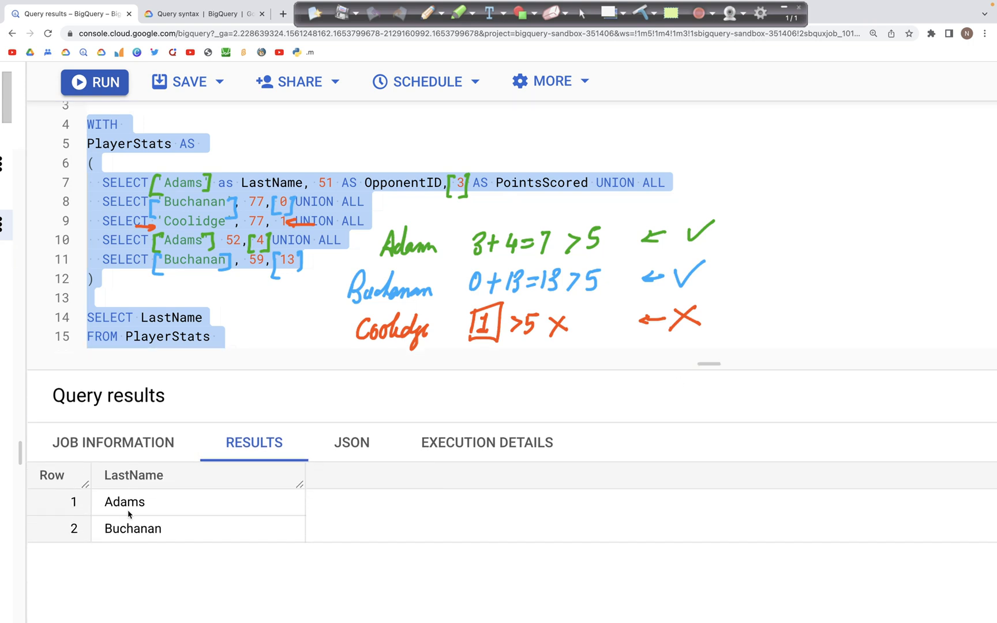
mouse_move(150, 477)
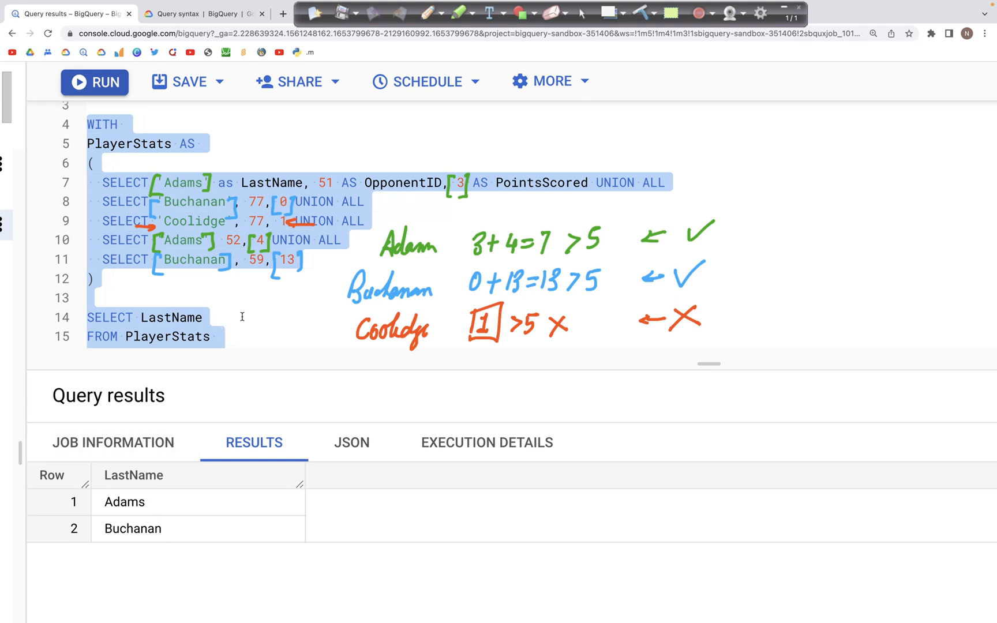
mouse_move(647, 14)
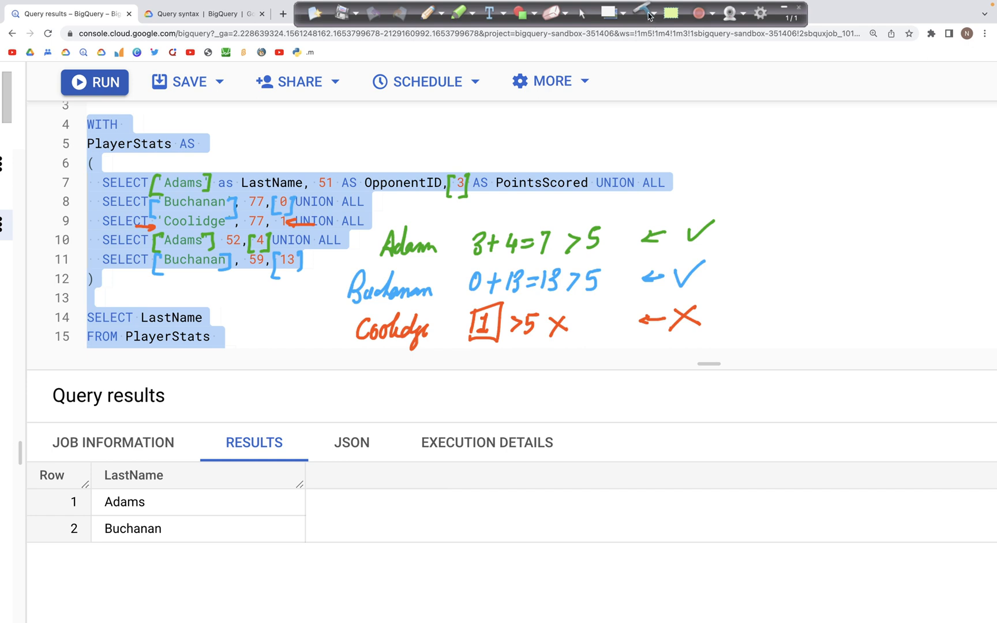
Step: Comment out the HAVING SUM query and activate the alias-based HAVING ps > 5 query below it
scroll(down, 3)
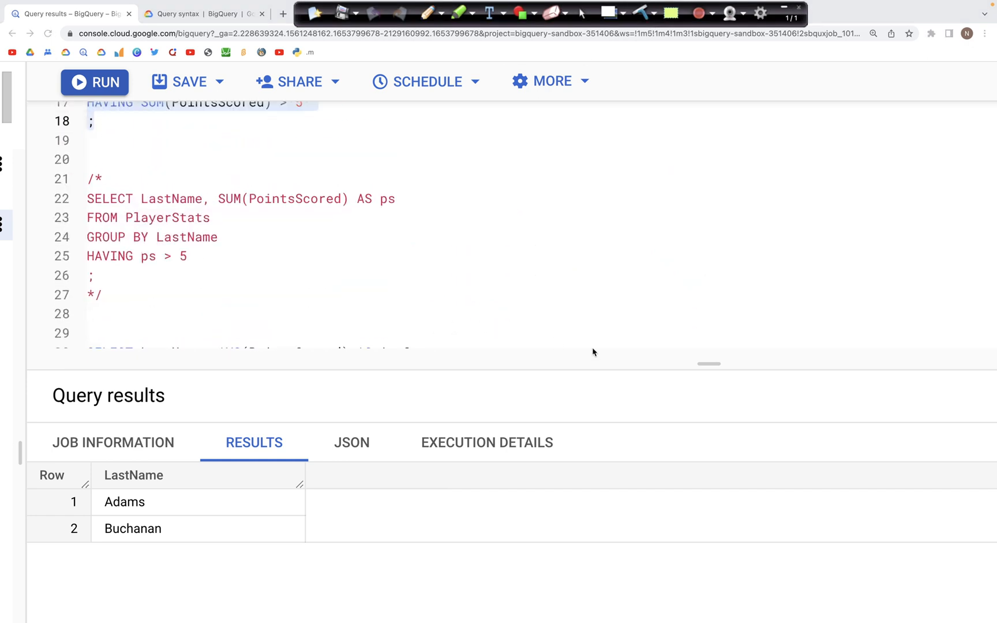
mouse_move(709, 365)
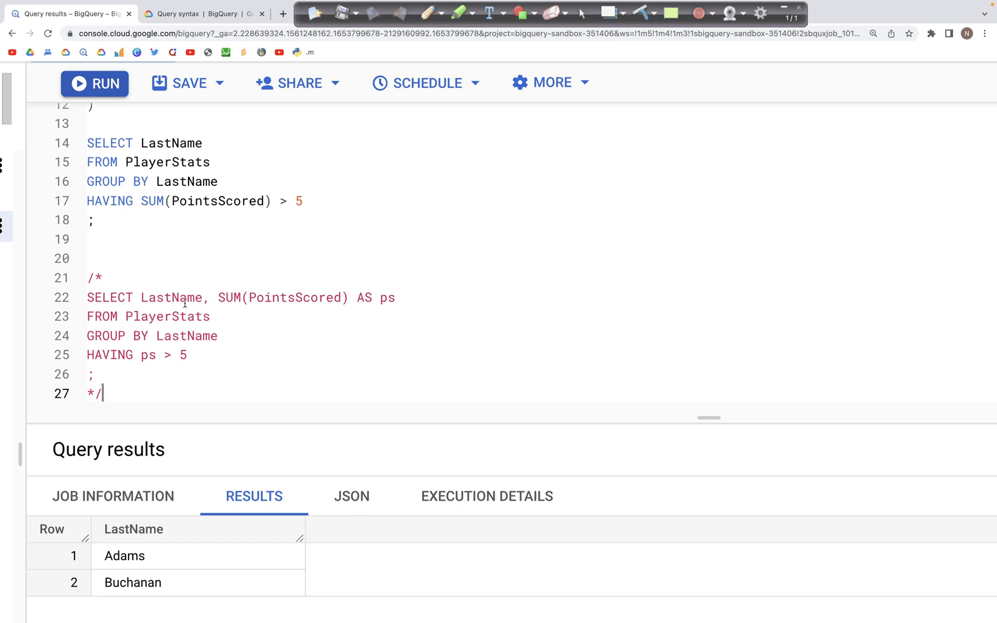
click(113, 278)
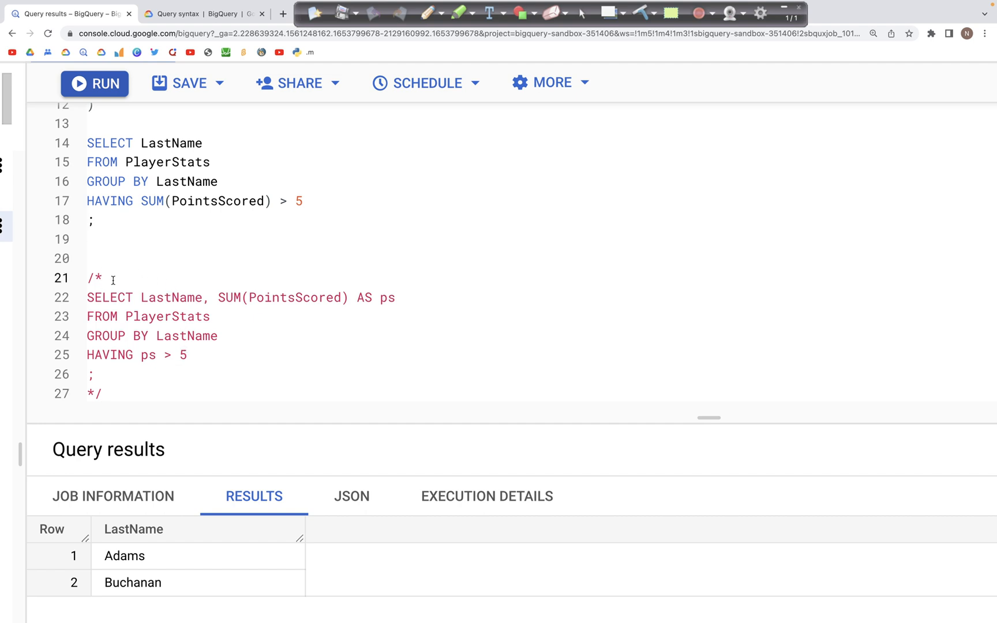
click(91, 239)
text(*/)
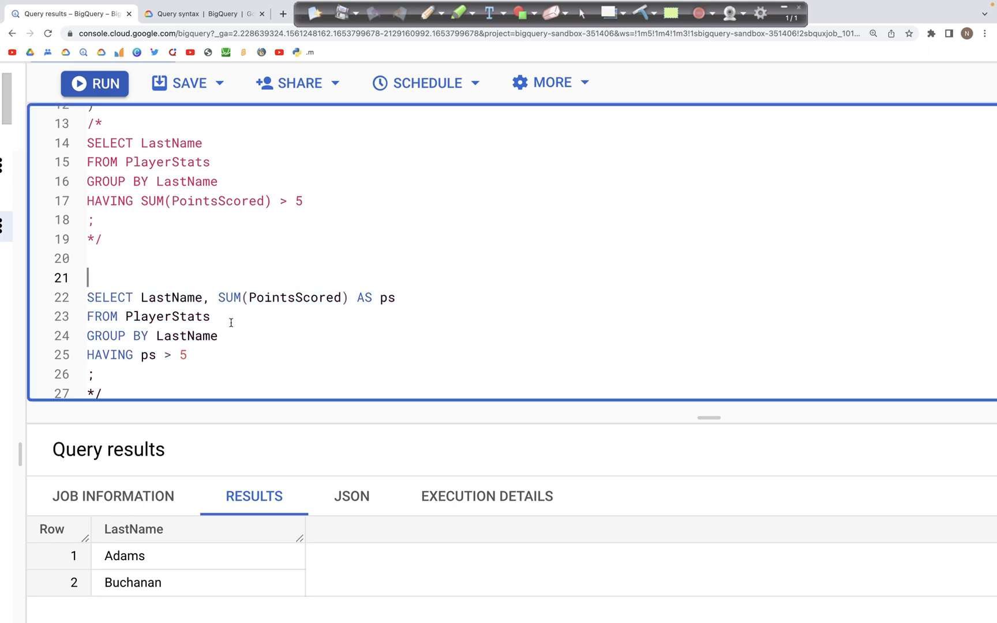
double_click(230, 298)
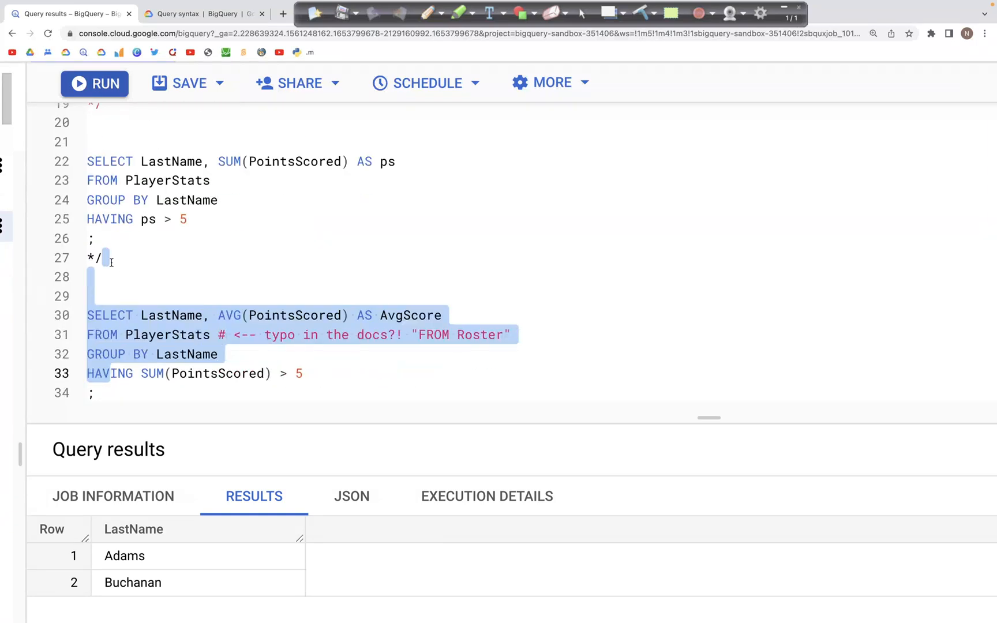
Step: Run the summed-points HAVING ps > 5 query, returning Adams with 7 and Buchanan with 13
click(125, 291)
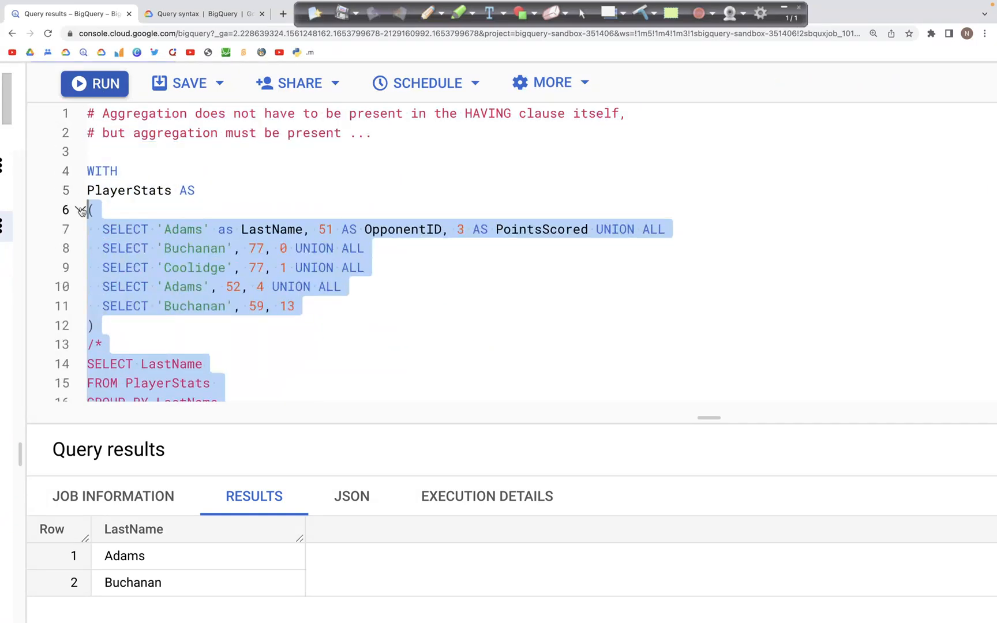
click(94, 83)
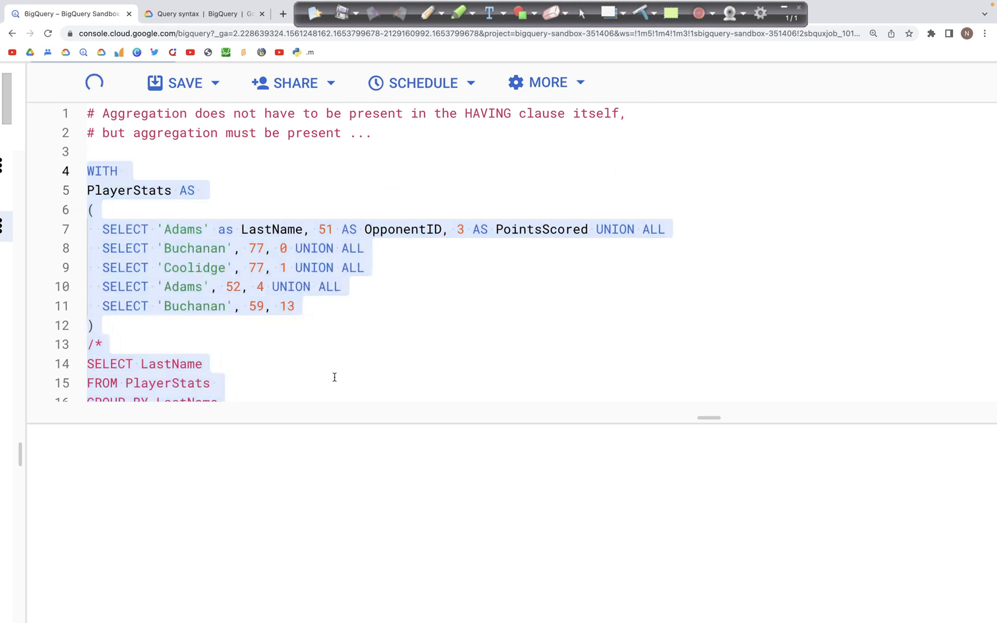
click(94, 82)
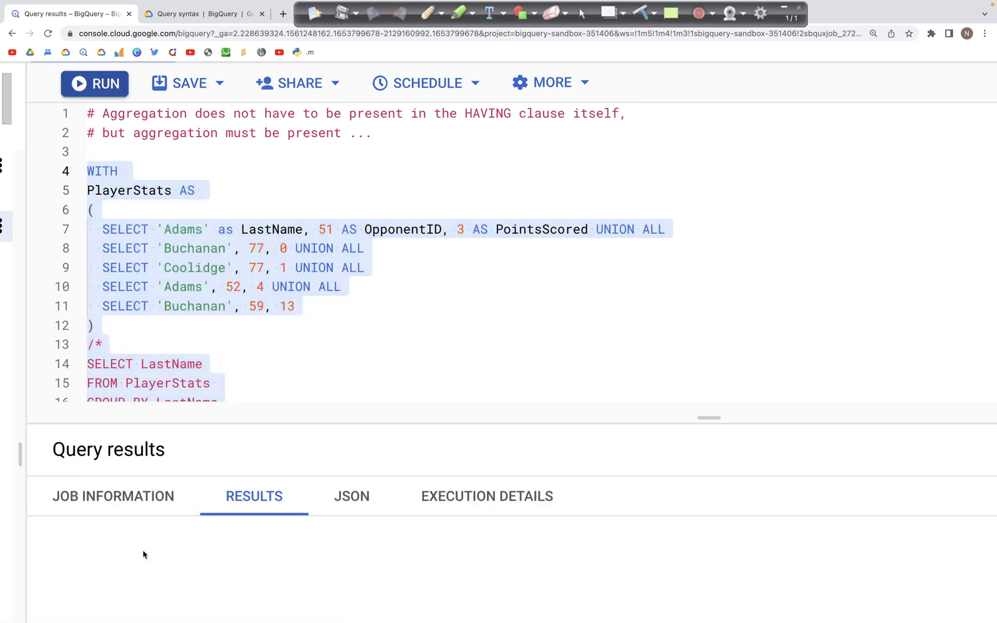
click(94, 83)
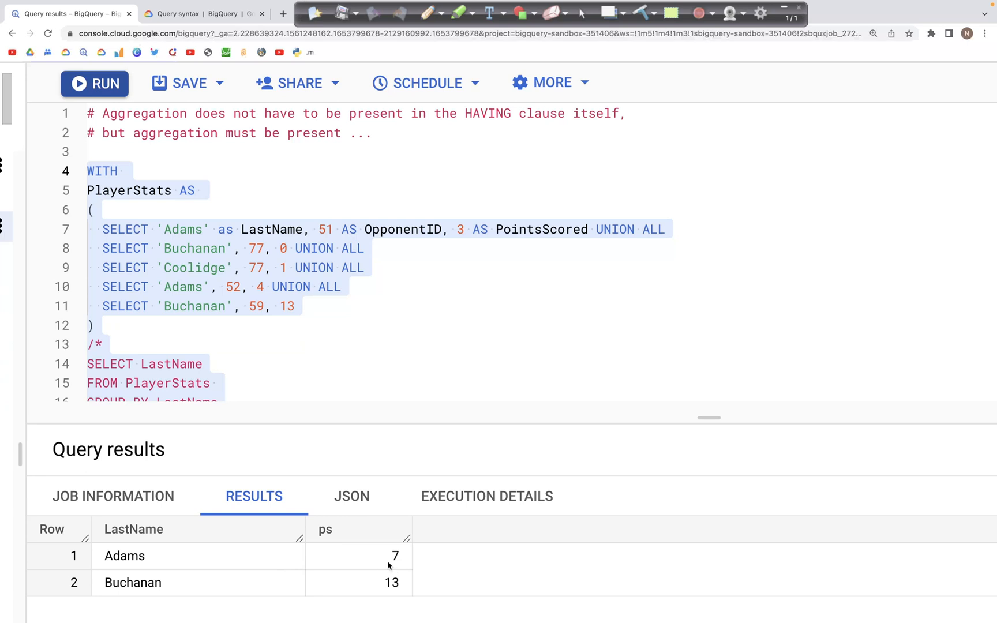
mouse_move(397, 573)
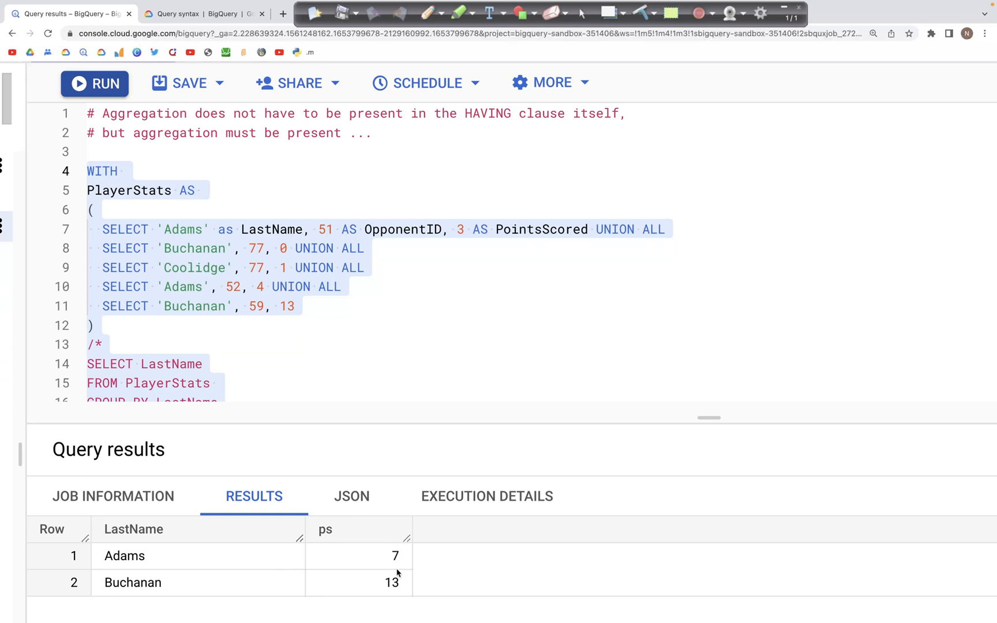
mouse_move(299, 335)
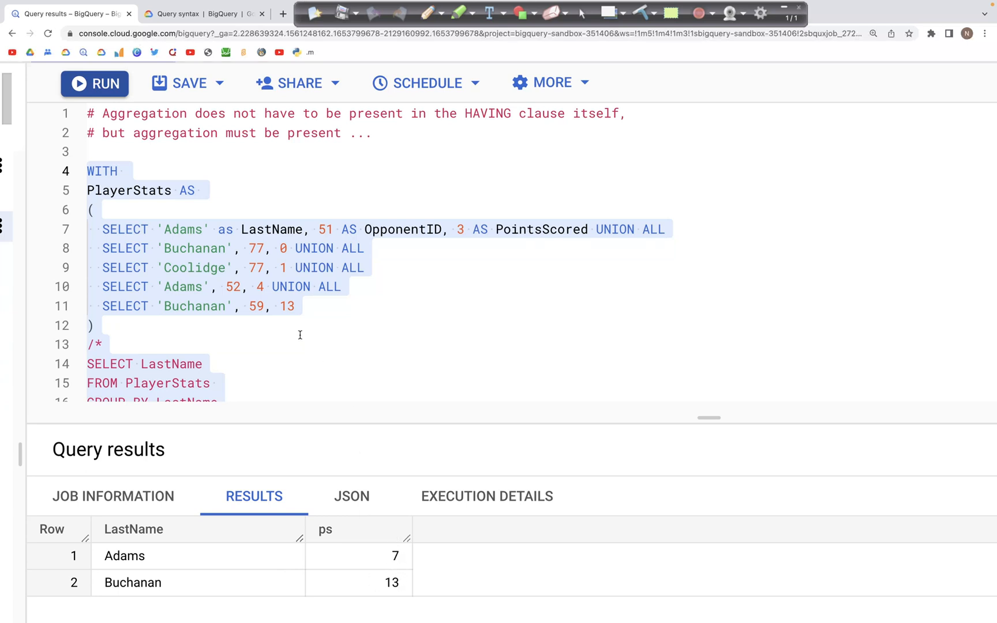
Step: Wrap the ps query in /* */ so only the AVG(PointsScored) AS AvgScore query stays active
scroll(down, 3)
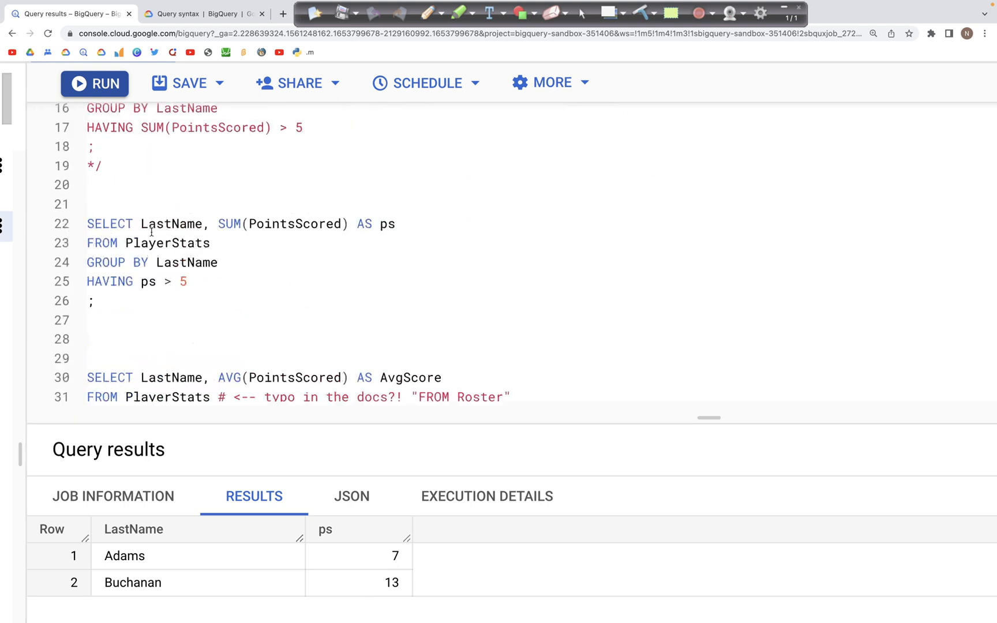
text(/)
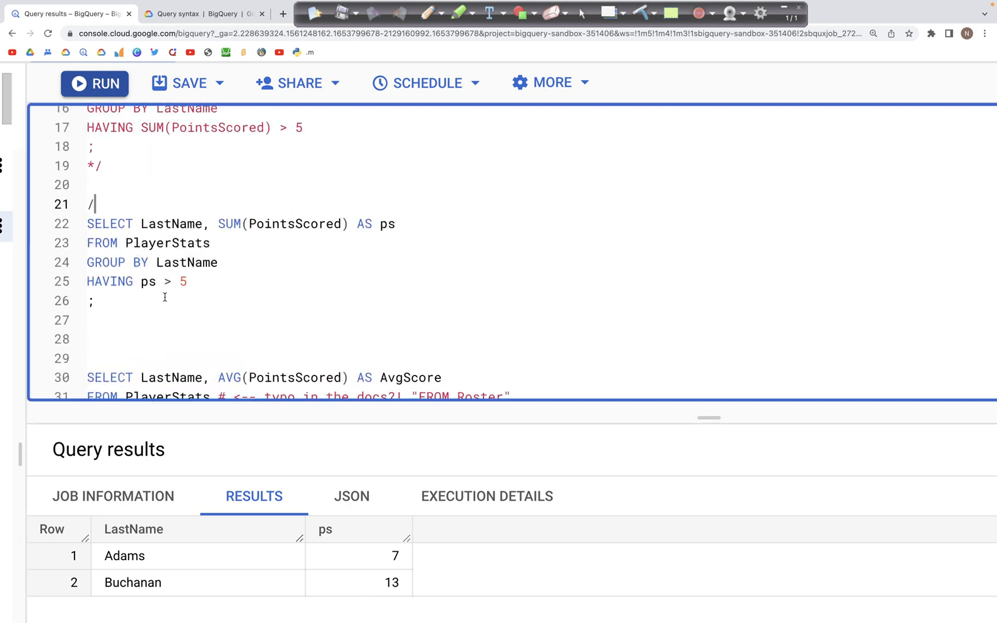
text(*)
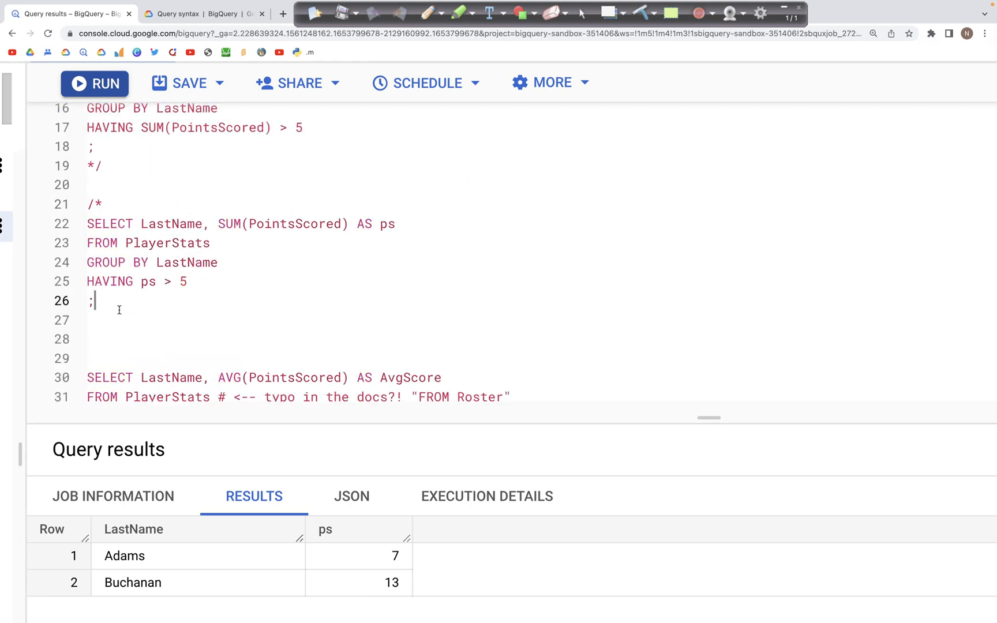
text(*/)
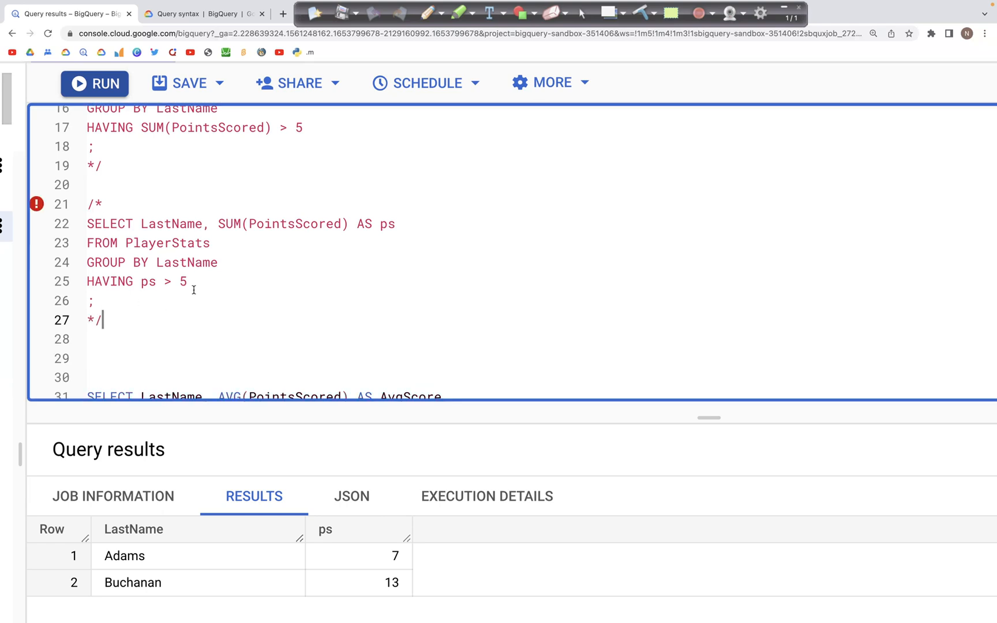
scroll(down, 3)
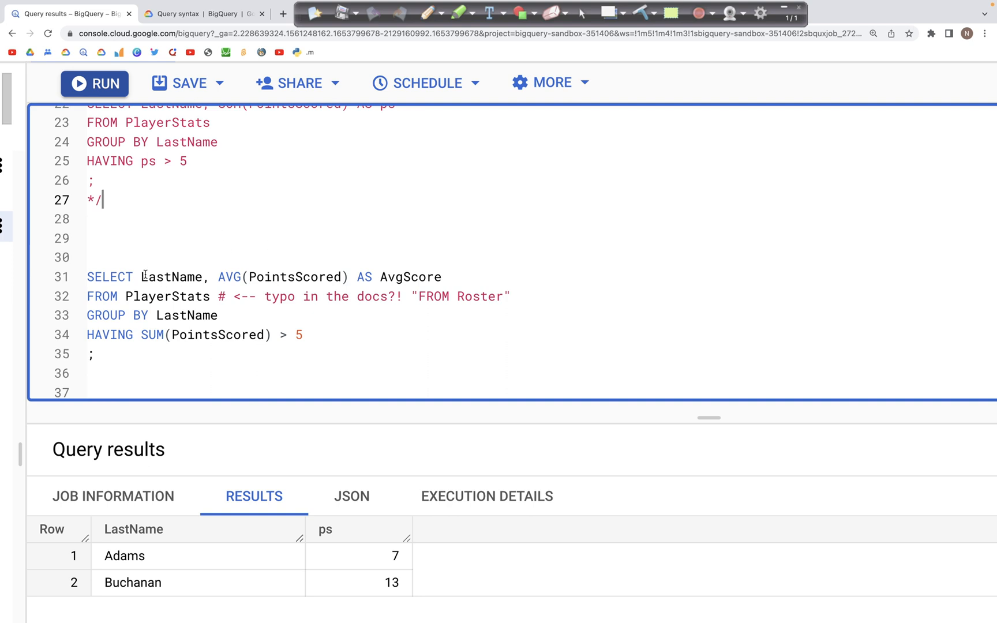
double_click(164, 276)
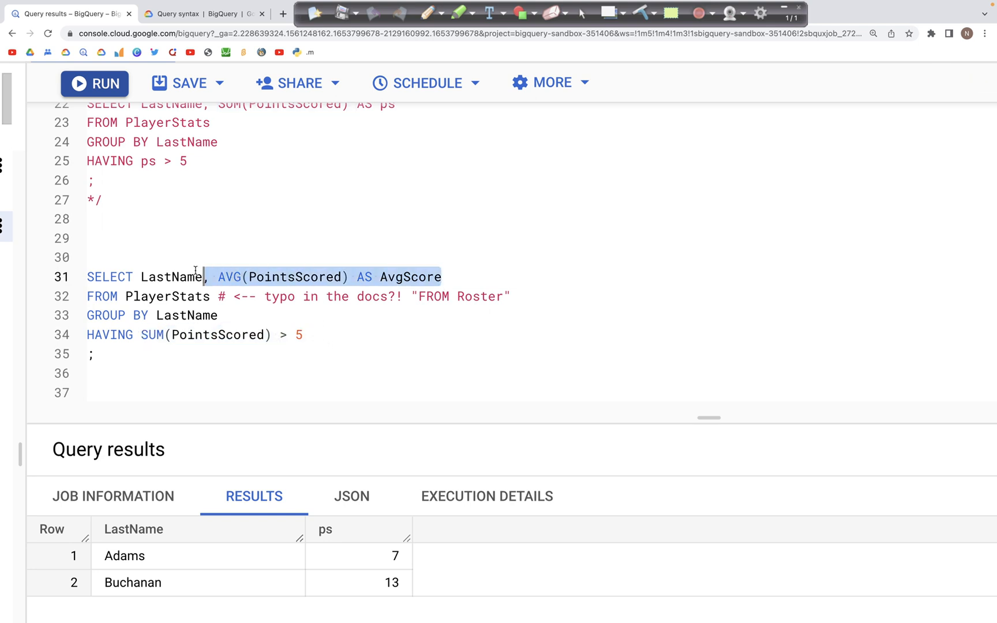
double_click(173, 277)
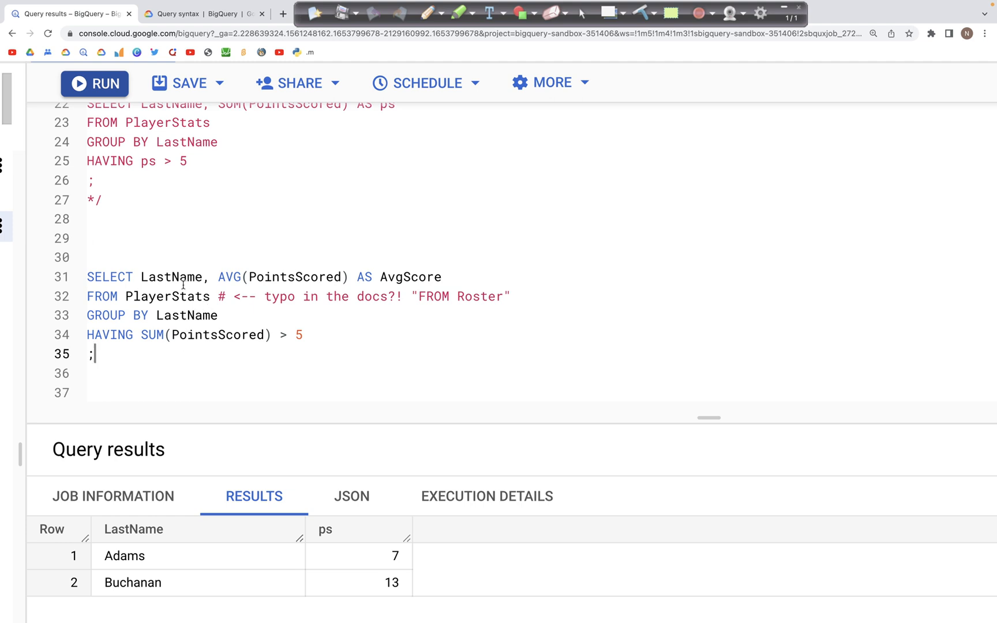
double_click(172, 277)
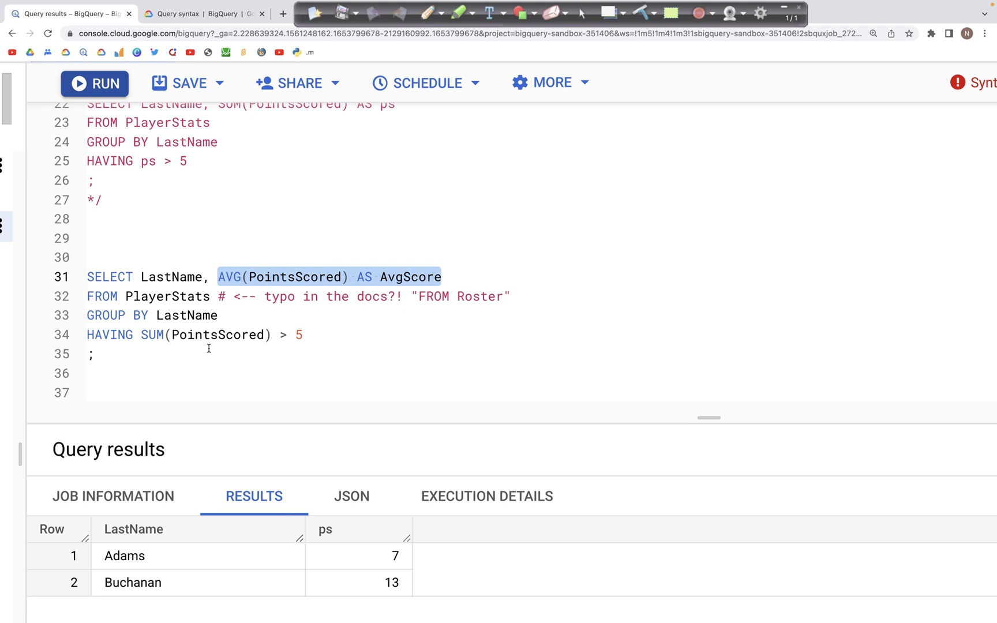
click(443, 276)
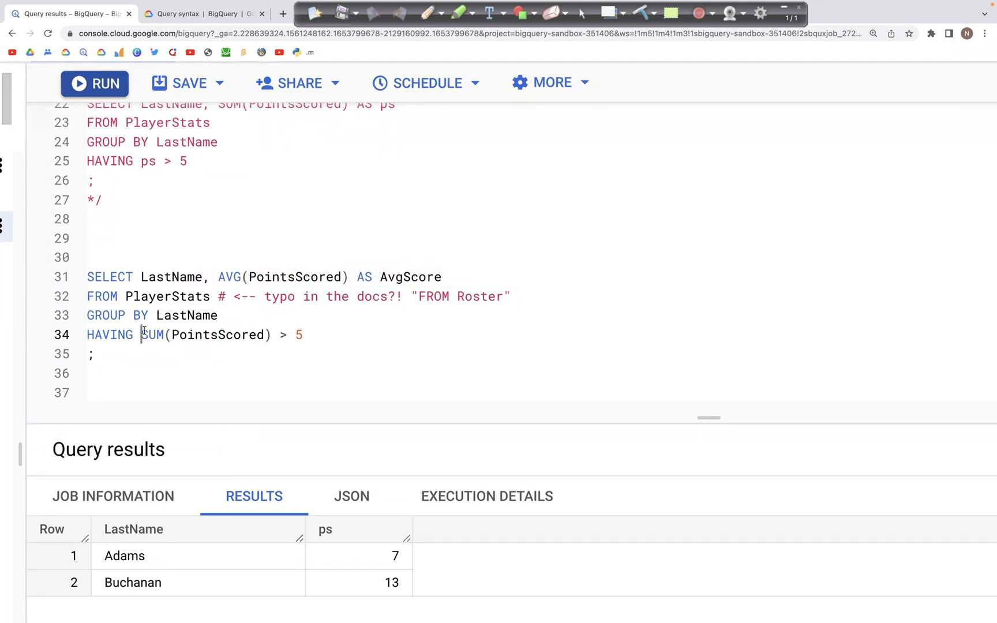
double_click(205, 335)
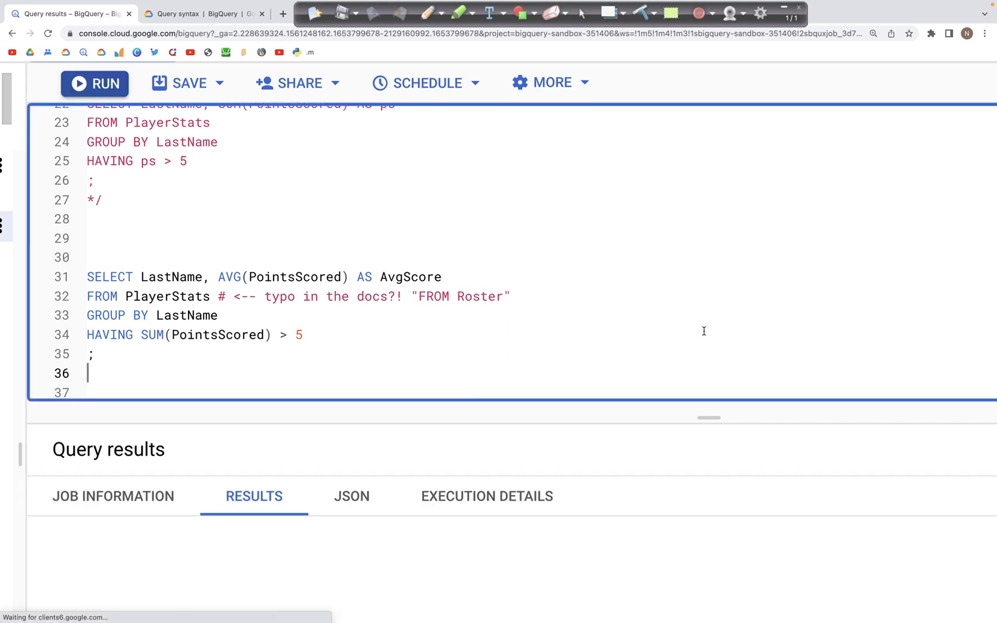
Step: Run the AvgScore query, returning Adams at 3.5 and Buchanan at 6.5, then review the editor
click(94, 83)
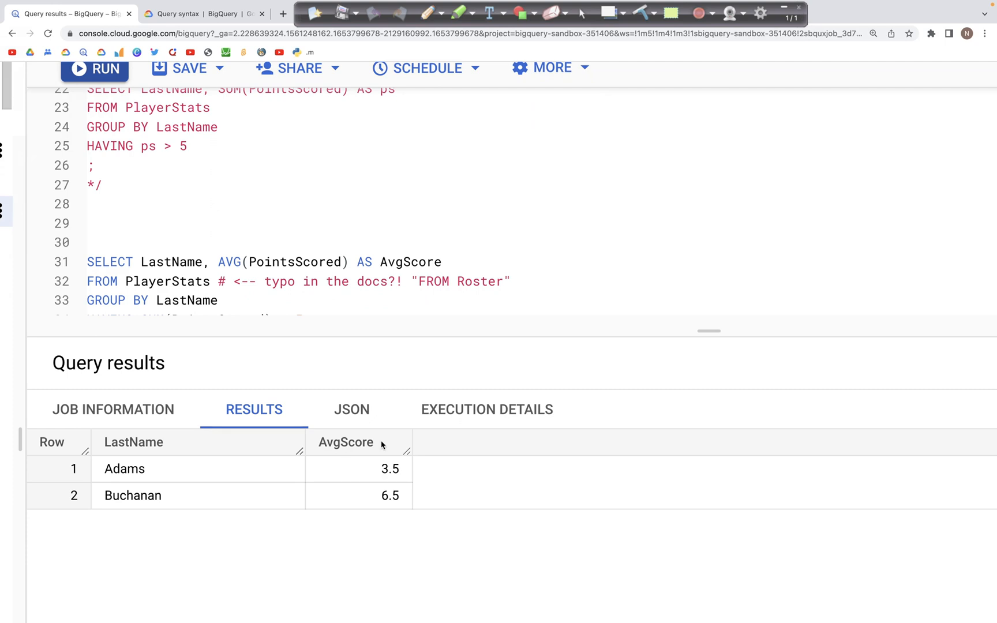
mouse_move(360, 442)
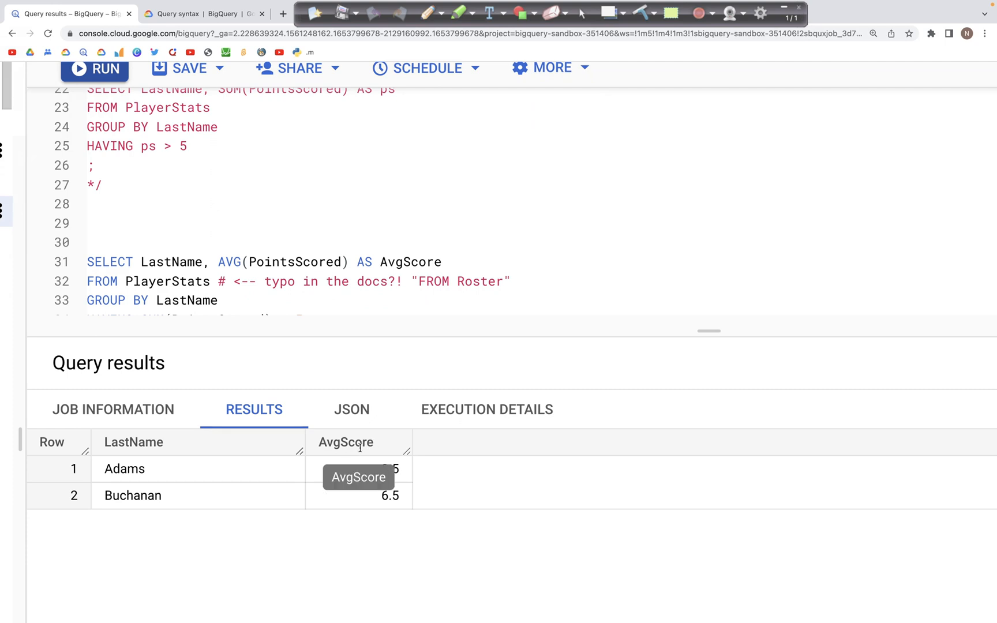
mouse_move(237, 484)
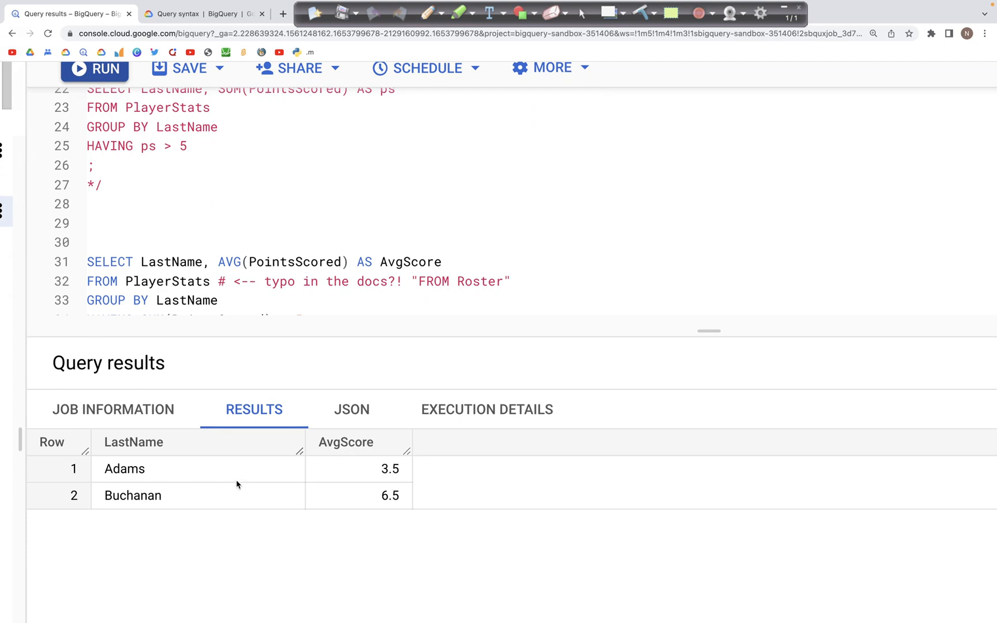
mouse_move(236, 476)
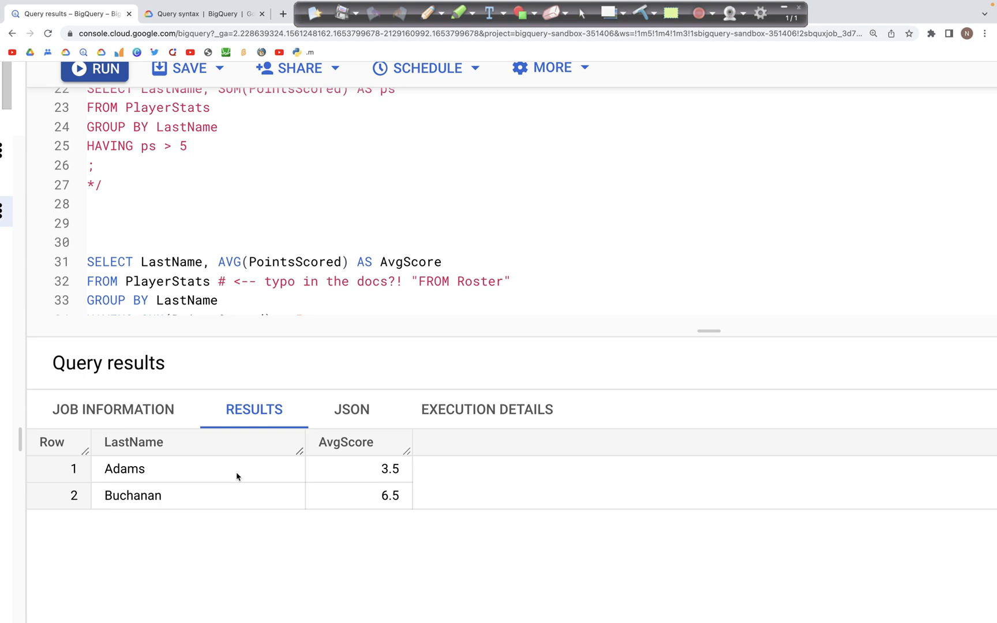
mouse_move(236, 470)
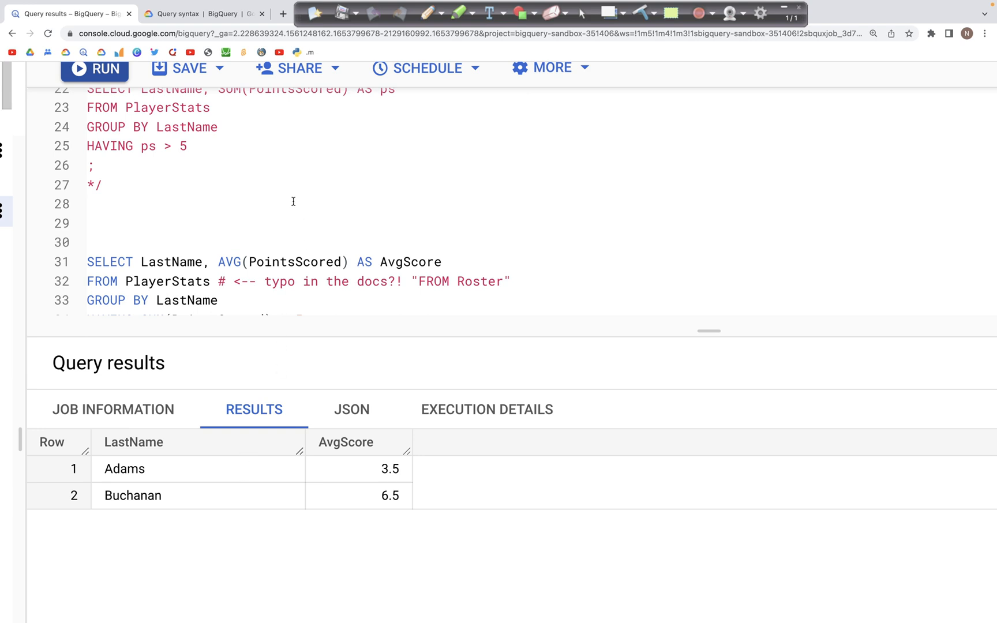
scroll(up, 3)
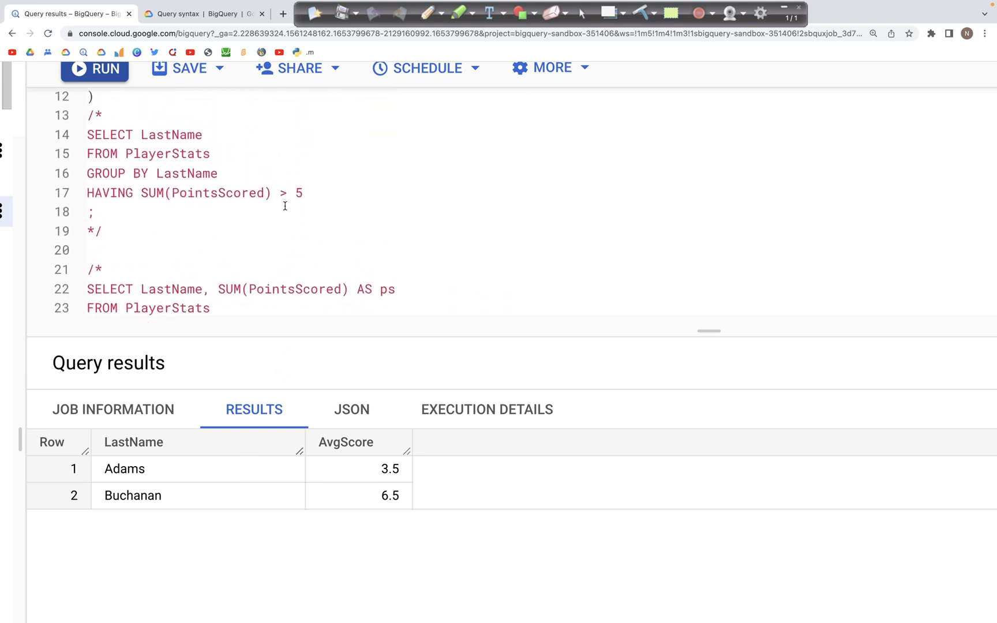
scroll(up, 3)
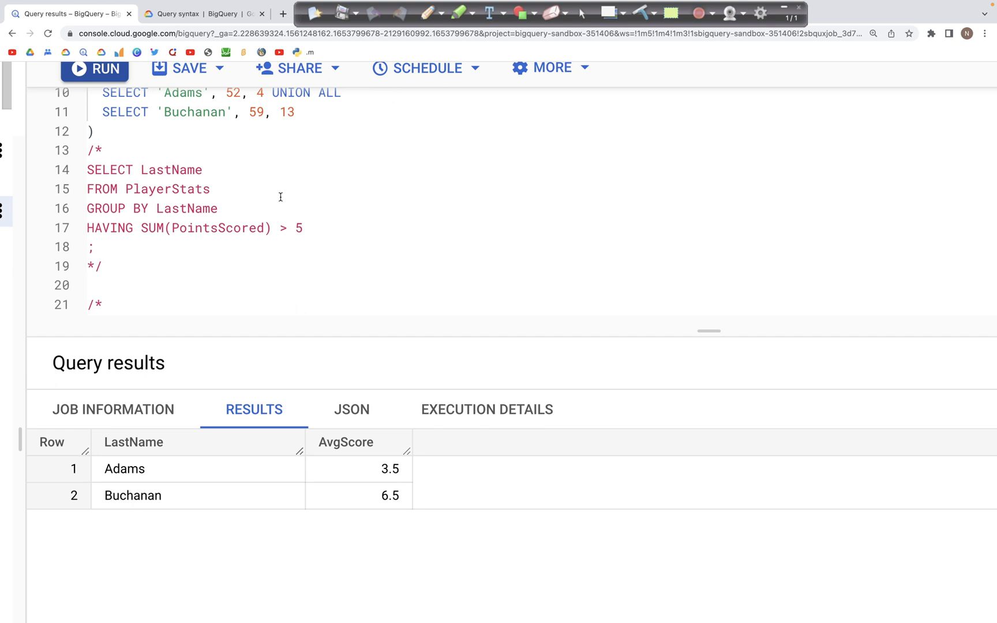